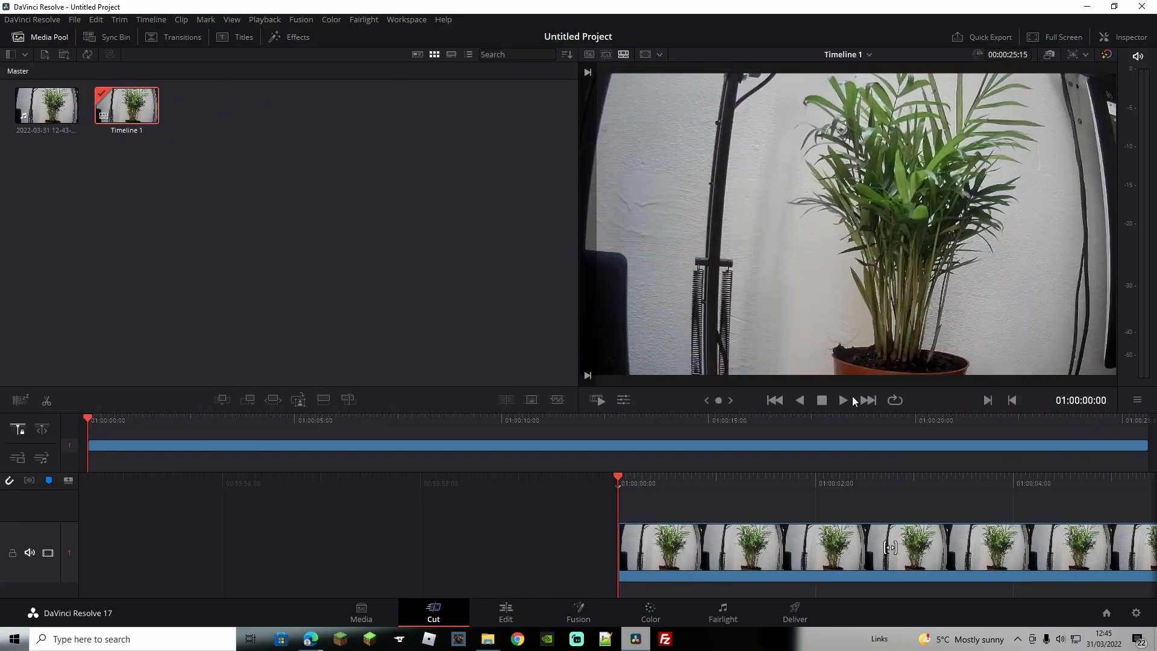
- Preview the plant clip, then shrink the Dynamic Zoom end rectangle tightly around the plant
{"action": "left_click", "coordinate": [843, 400]}
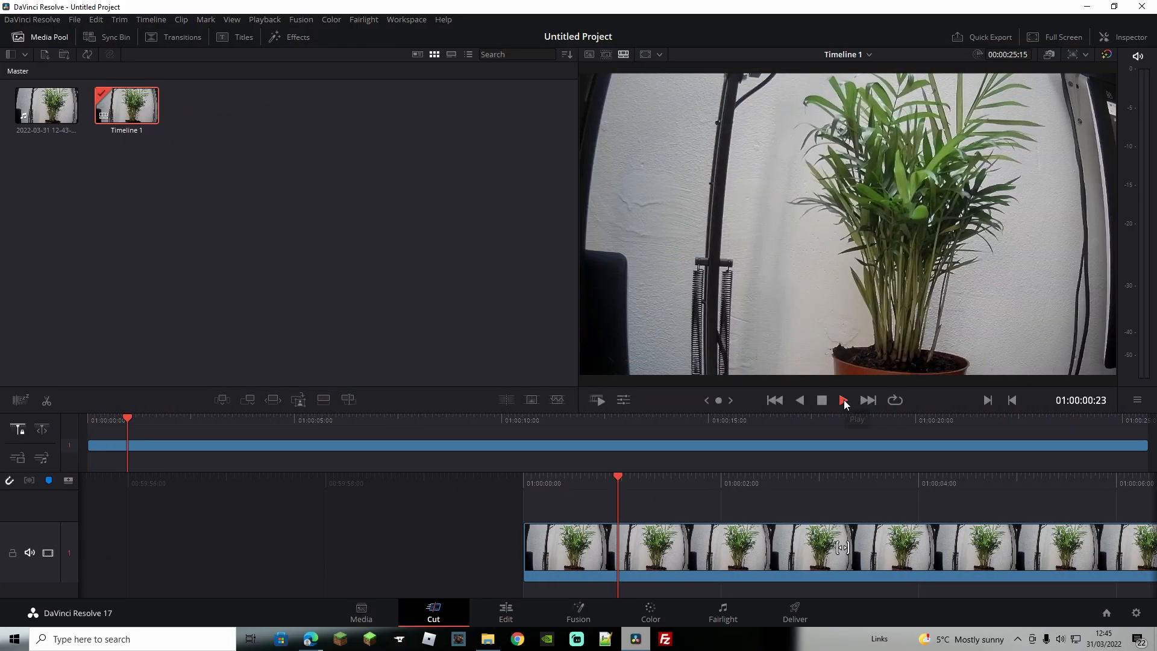
{"action": "left_click", "coordinate": [844, 400]}
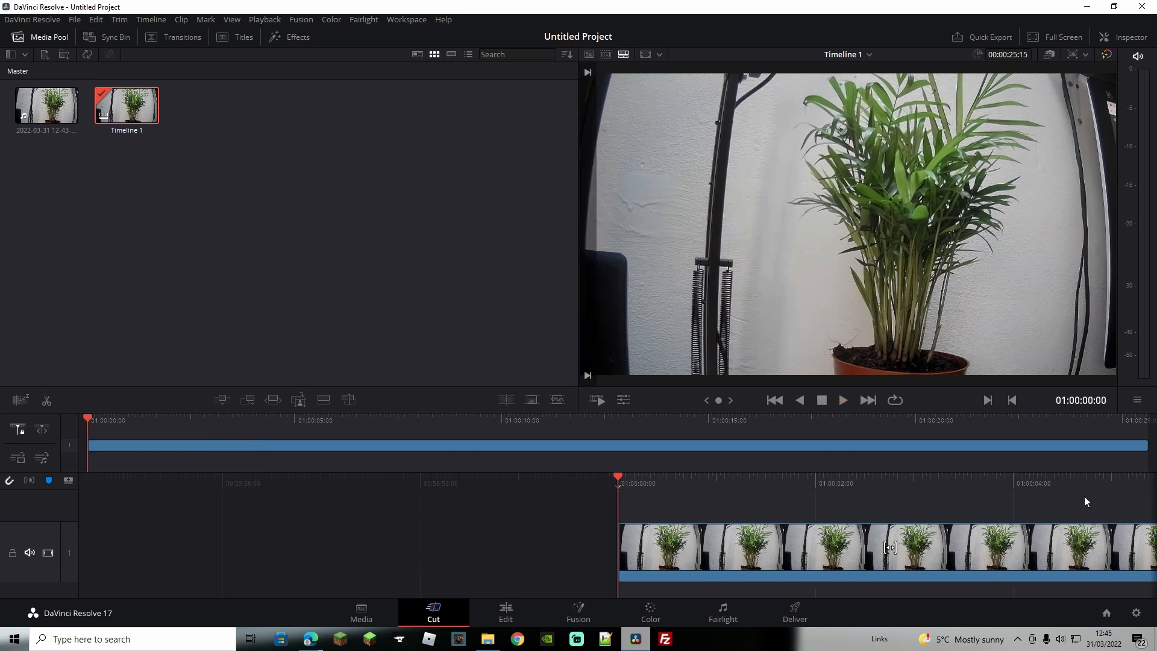
{"action": "mouse_move", "coordinate": [572, 591]}
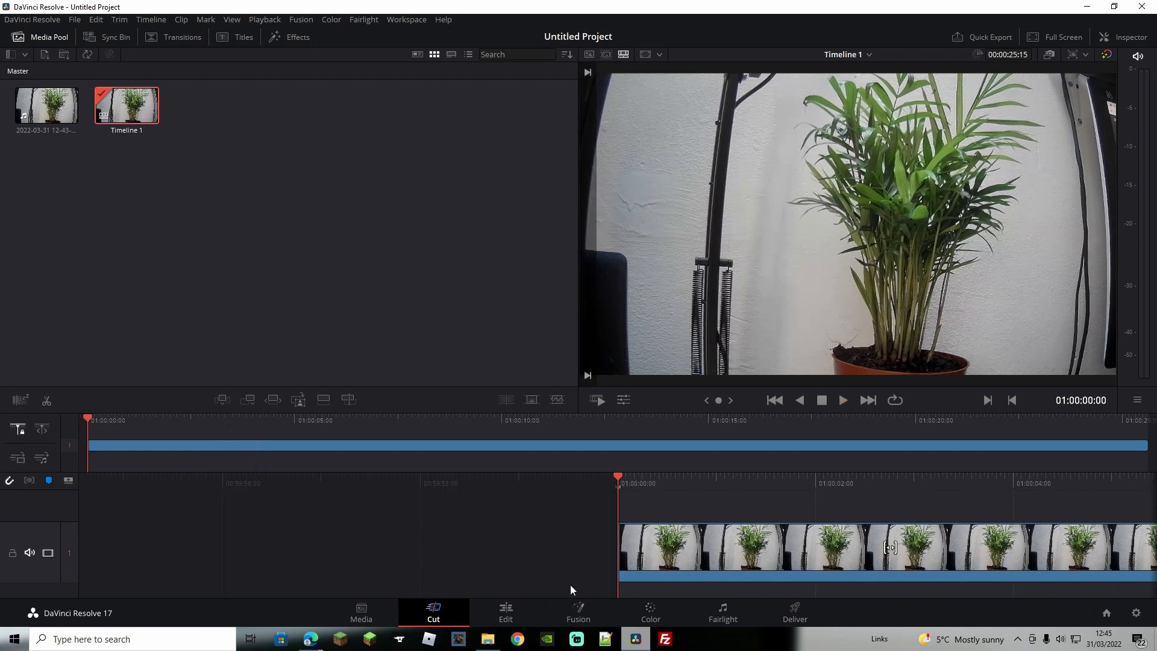
{"action": "left_click", "coordinate": [507, 613]}
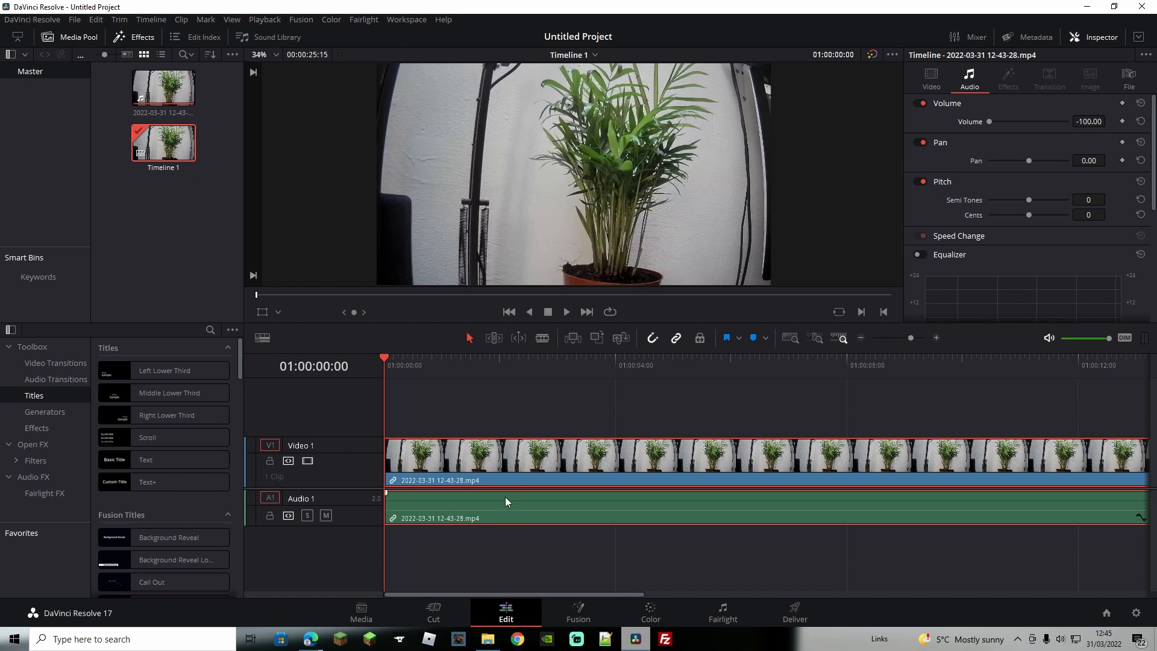
{"action": "mouse_move", "coordinate": [470, 429]}
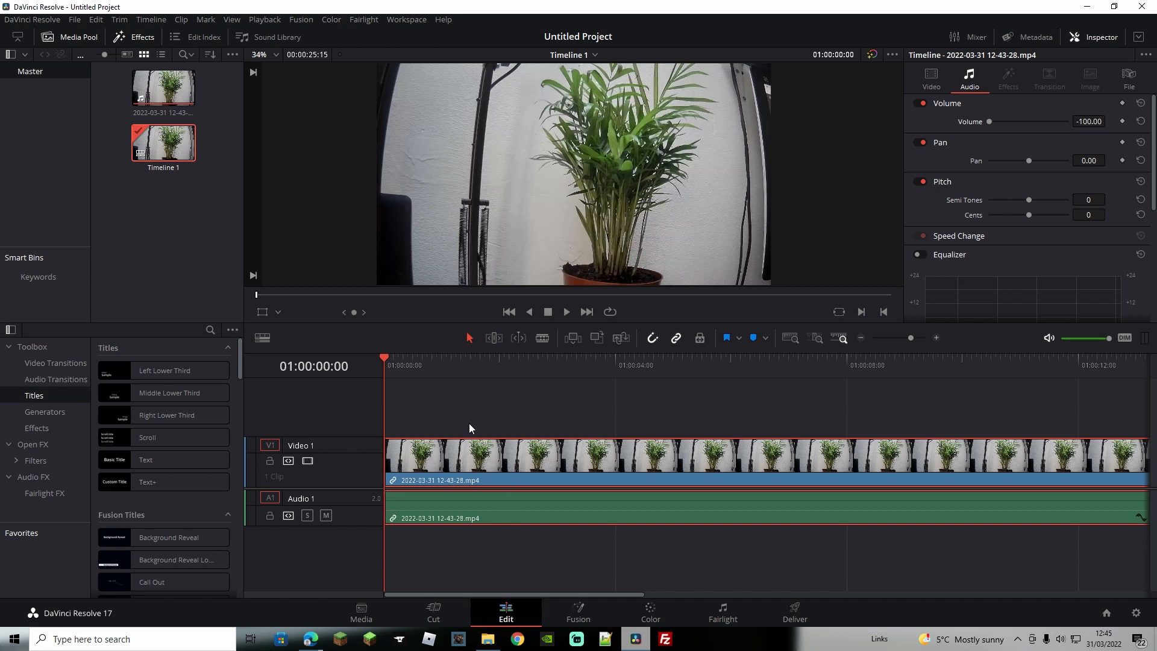
{"action": "mouse_move", "coordinate": [486, 420]}
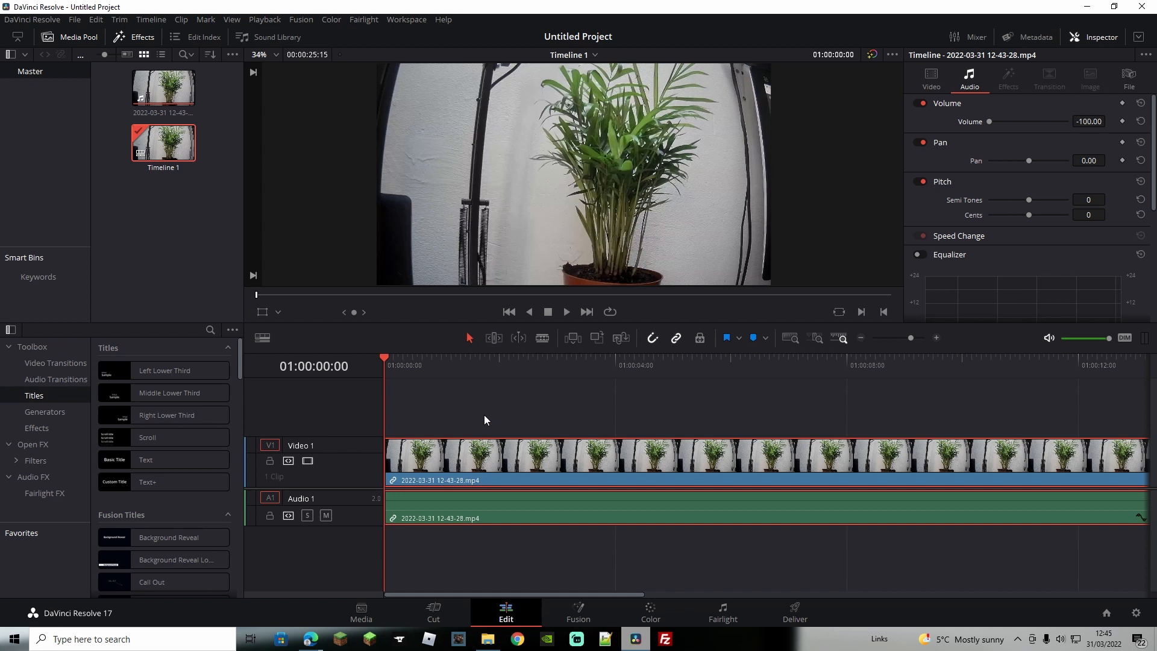
{"action": "mouse_move", "coordinate": [781, 372]}
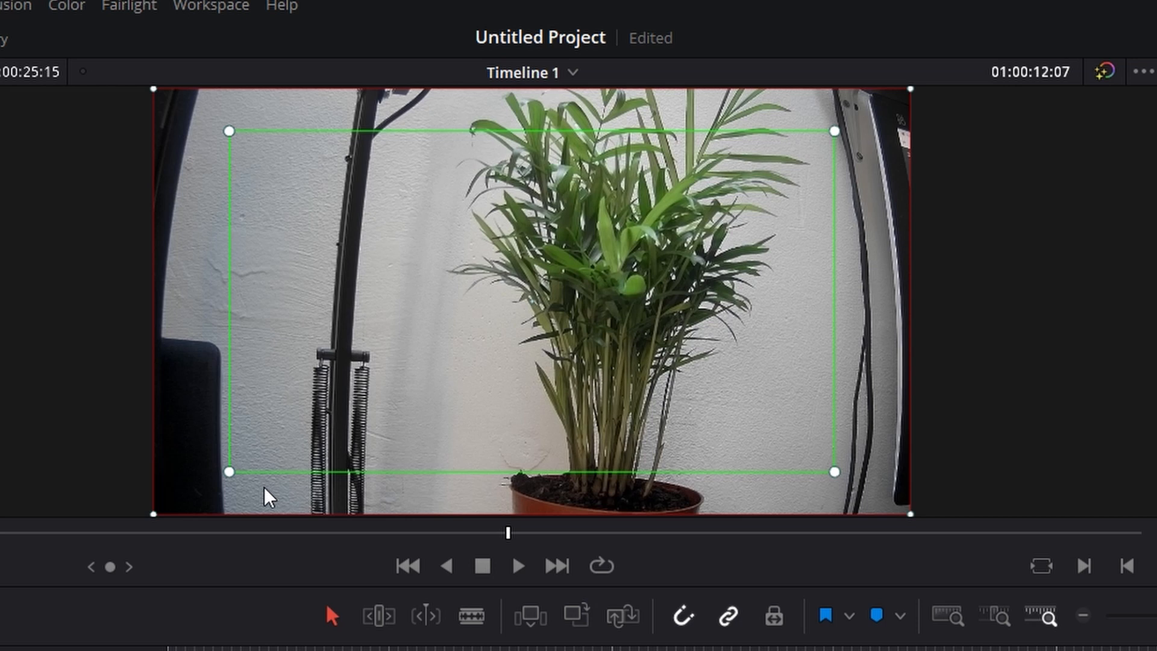
{"action": "left_click_drag", "start_coordinate": [233, 474], "coordinate": [163, 509]}
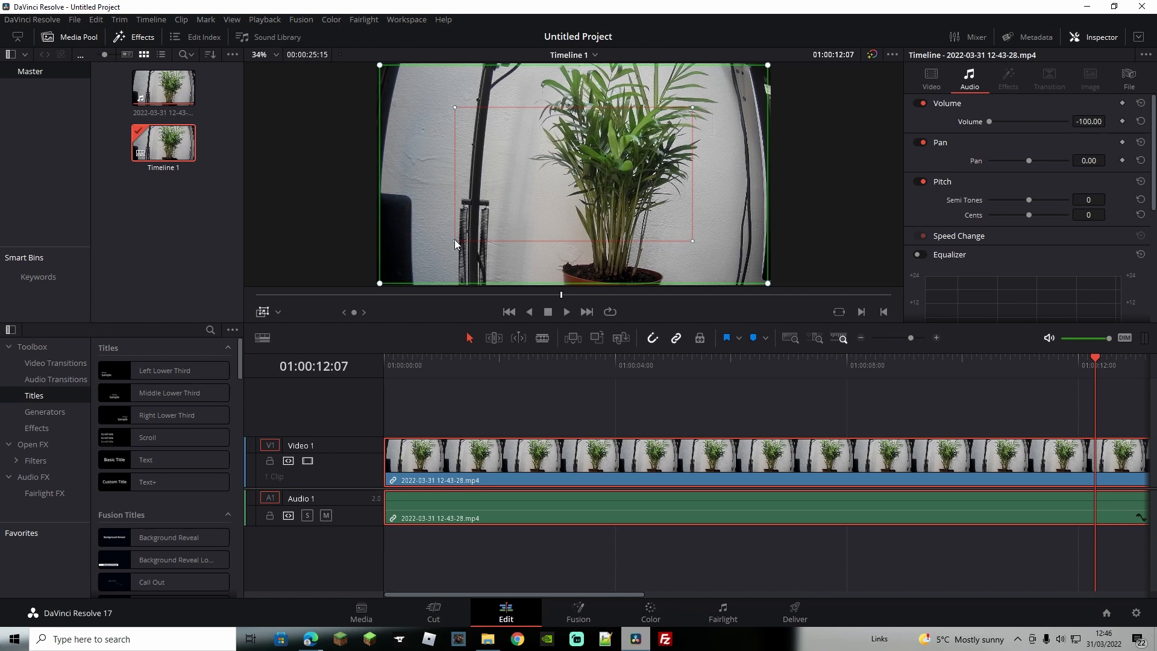
- Play the Dynamic Zoom preview on the Cut page, then return to the Edit page
{"action": "left_click", "coordinate": [433, 612]}
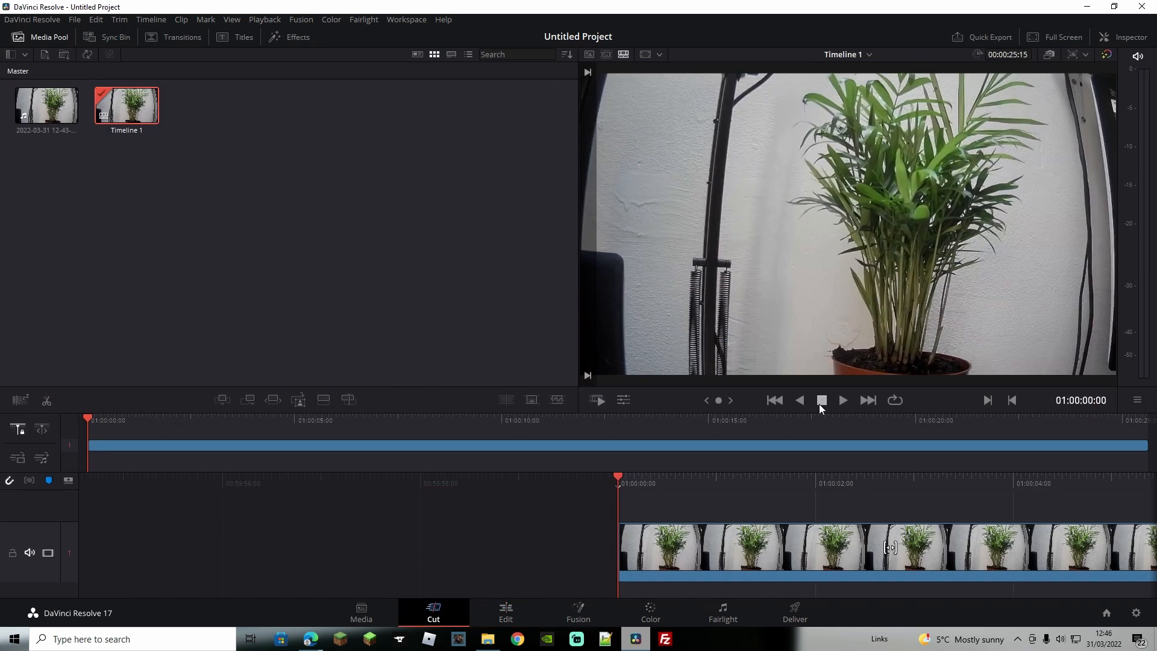
{"action": "left_click", "coordinate": [844, 400]}
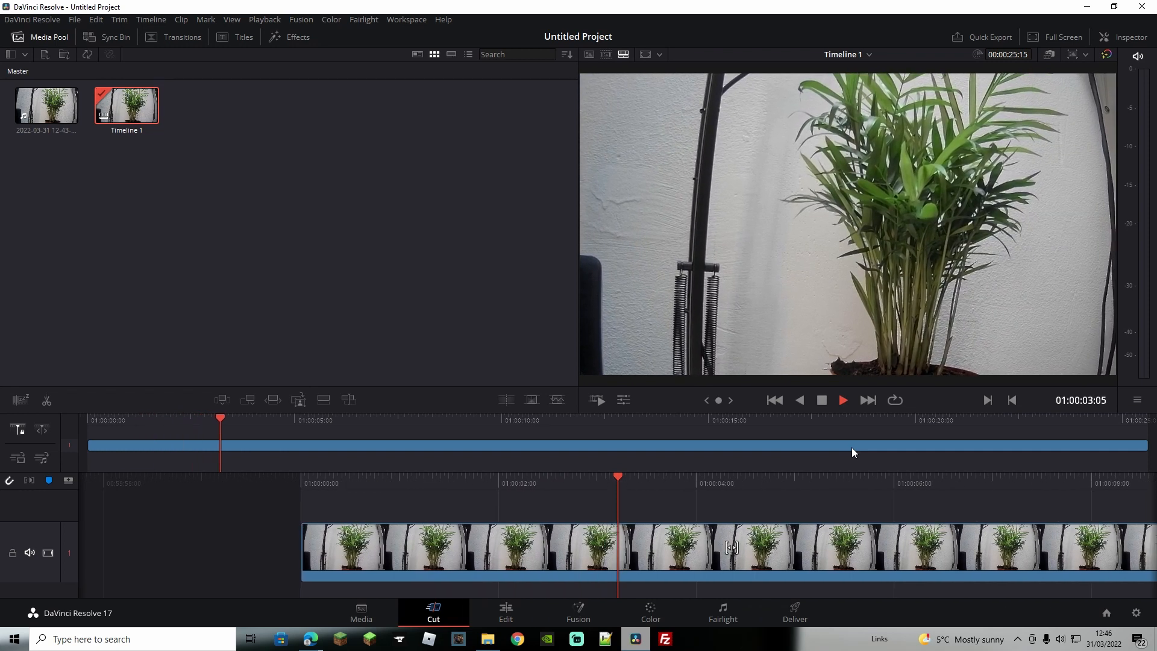
{"action": "left_click", "coordinate": [507, 612]}
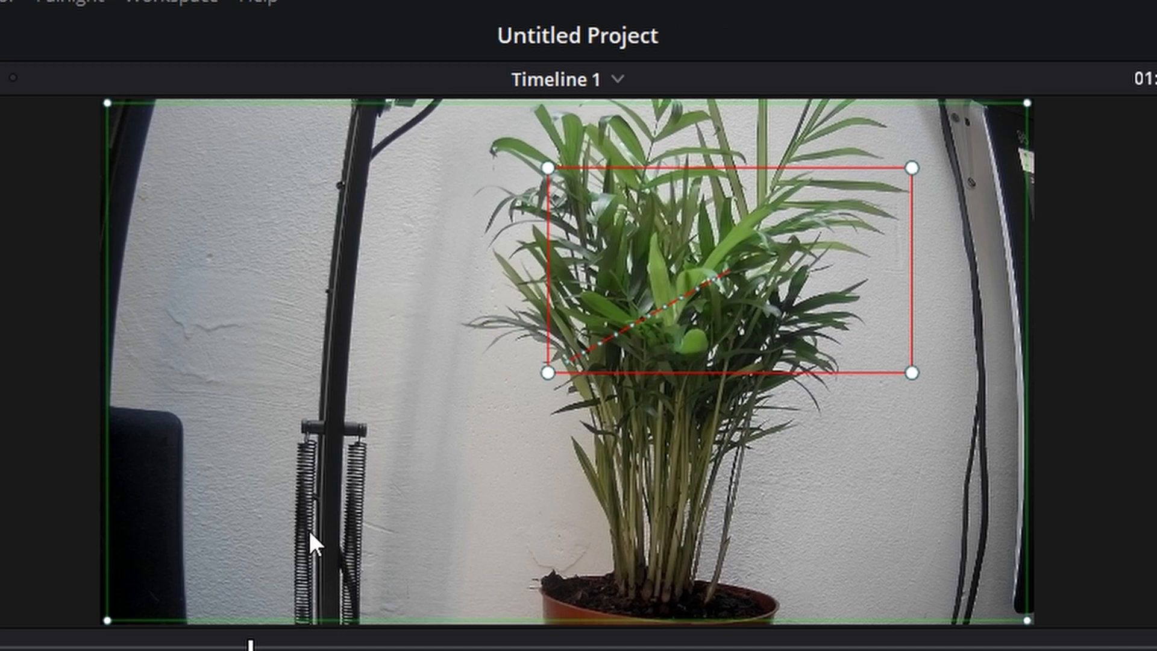
{"action": "mouse_move", "coordinate": [465, 432]}
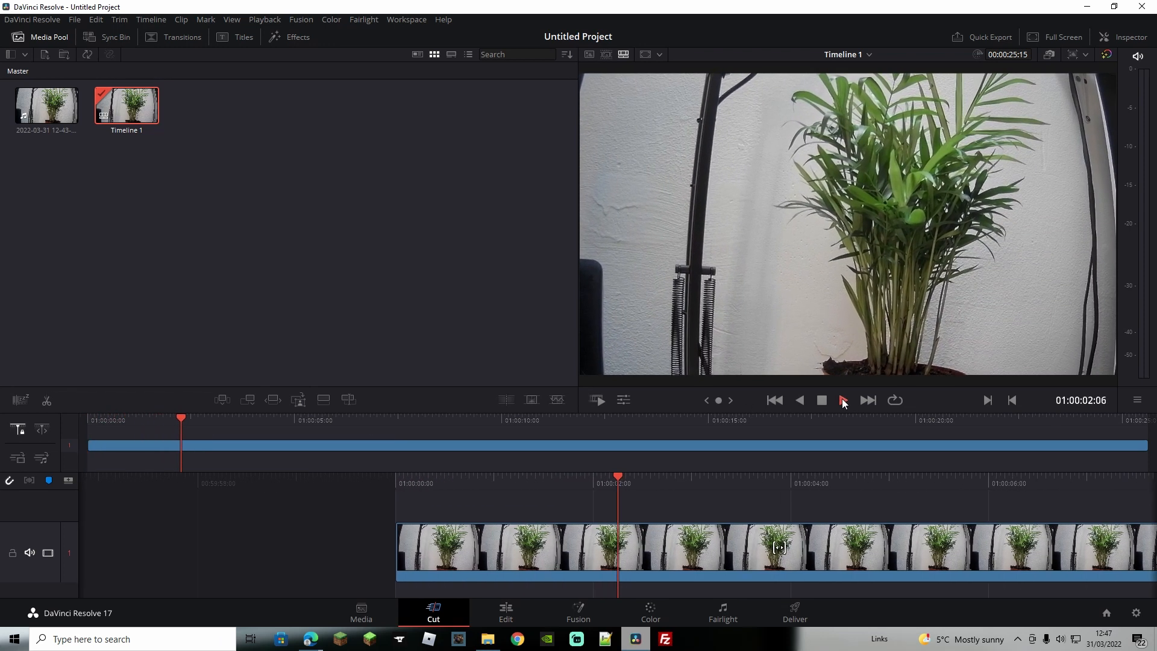
- Play the zoom toward the leaves through, then go back to the Edit page
{"action": "left_click", "coordinate": [844, 401]}
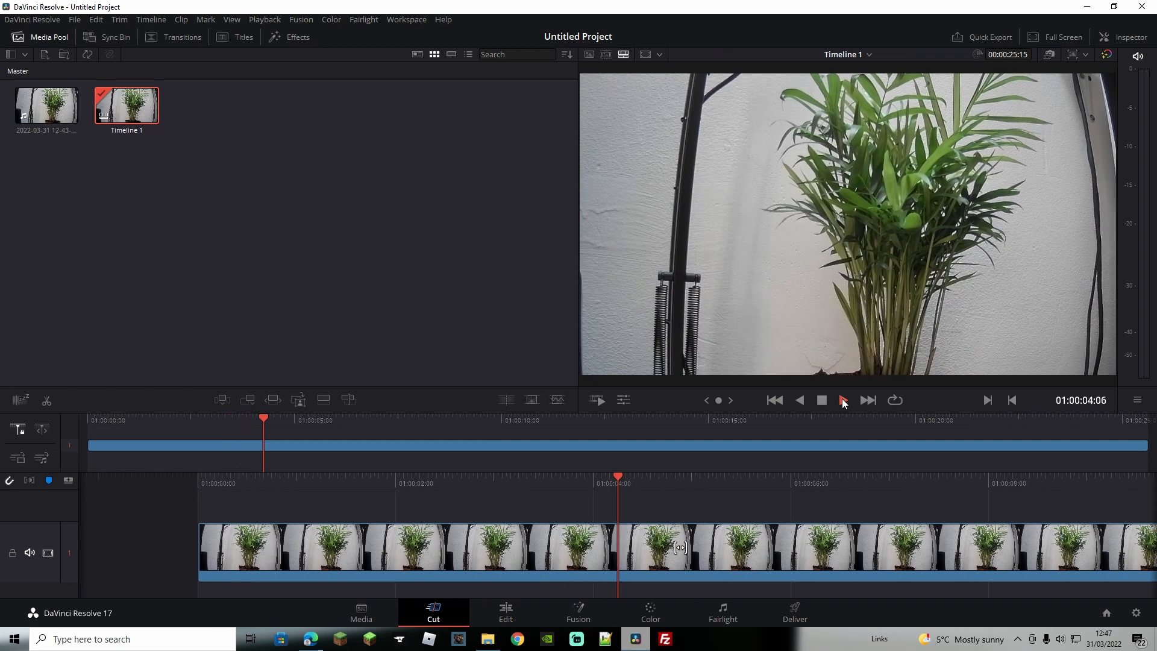
{"action": "left_click", "coordinate": [844, 400]}
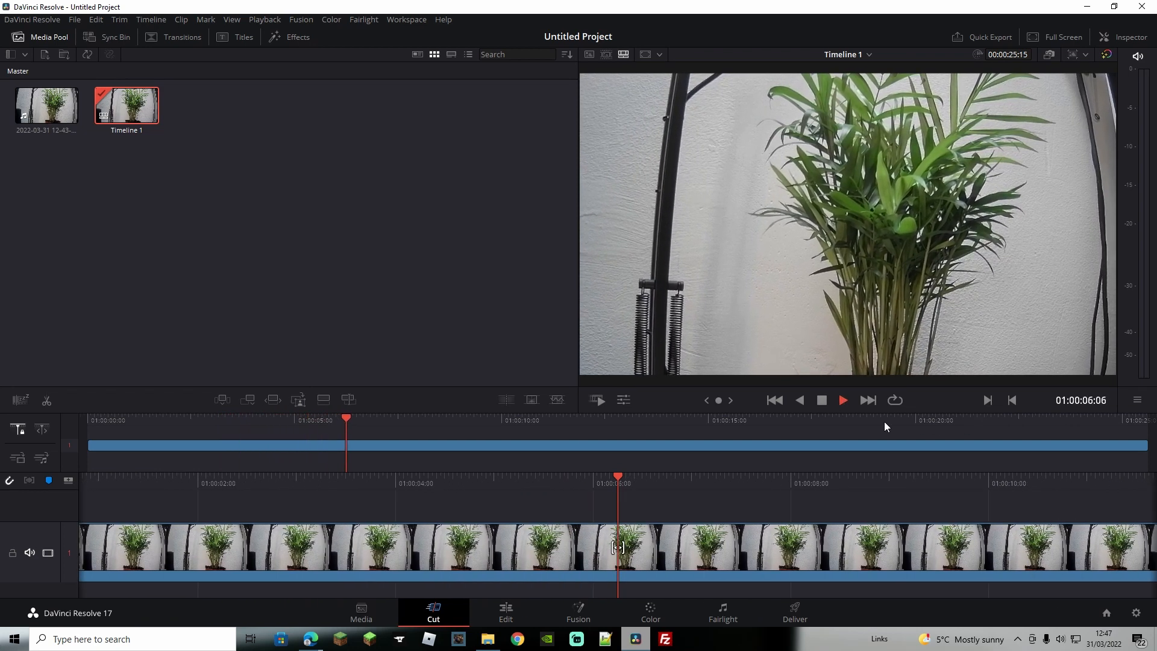
{"action": "left_click", "coordinate": [506, 611]}
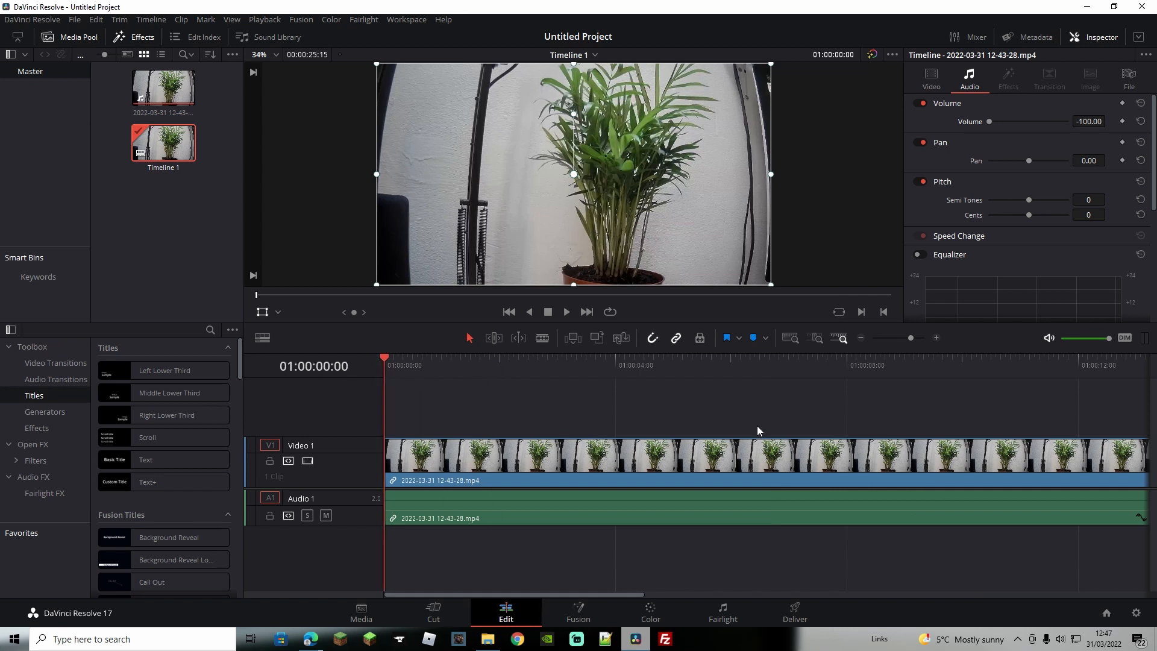
{"action": "mouse_move", "coordinate": [750, 422]}
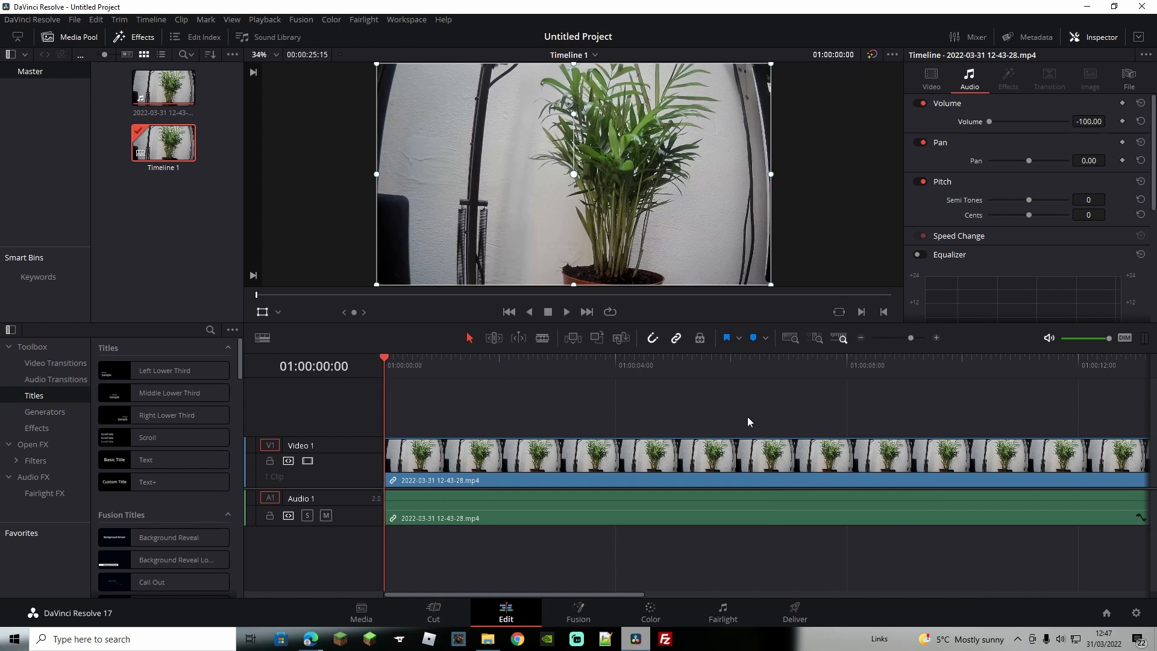
{"action": "mouse_move", "coordinate": [694, 393]}
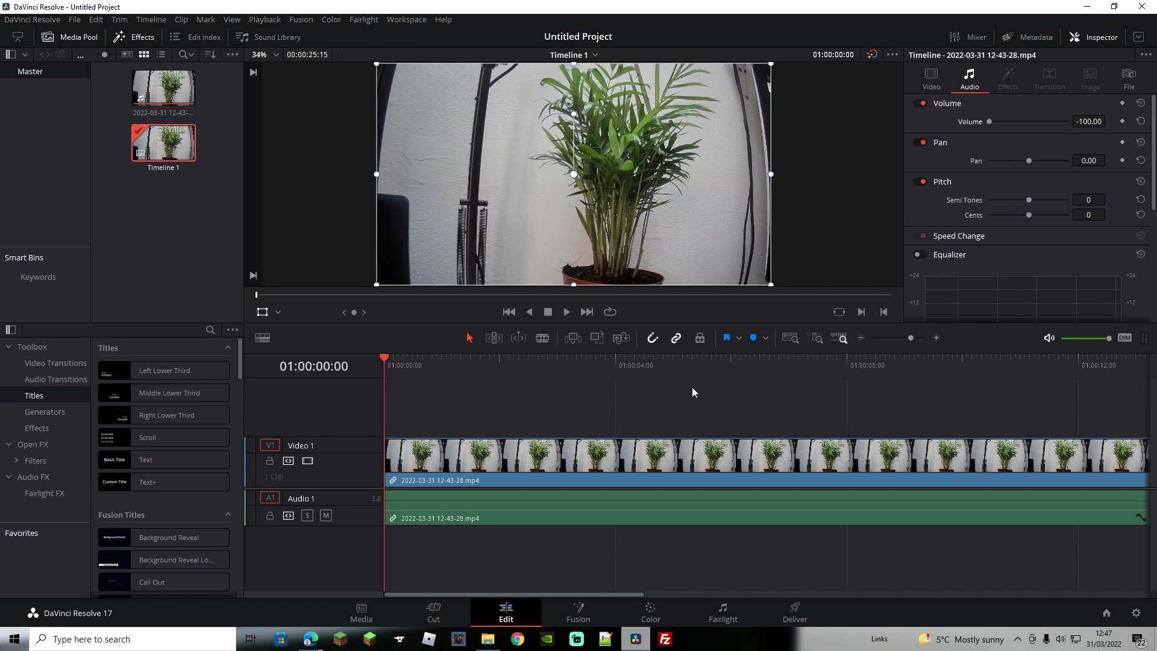
{"action": "mouse_move", "coordinate": [640, 455]}
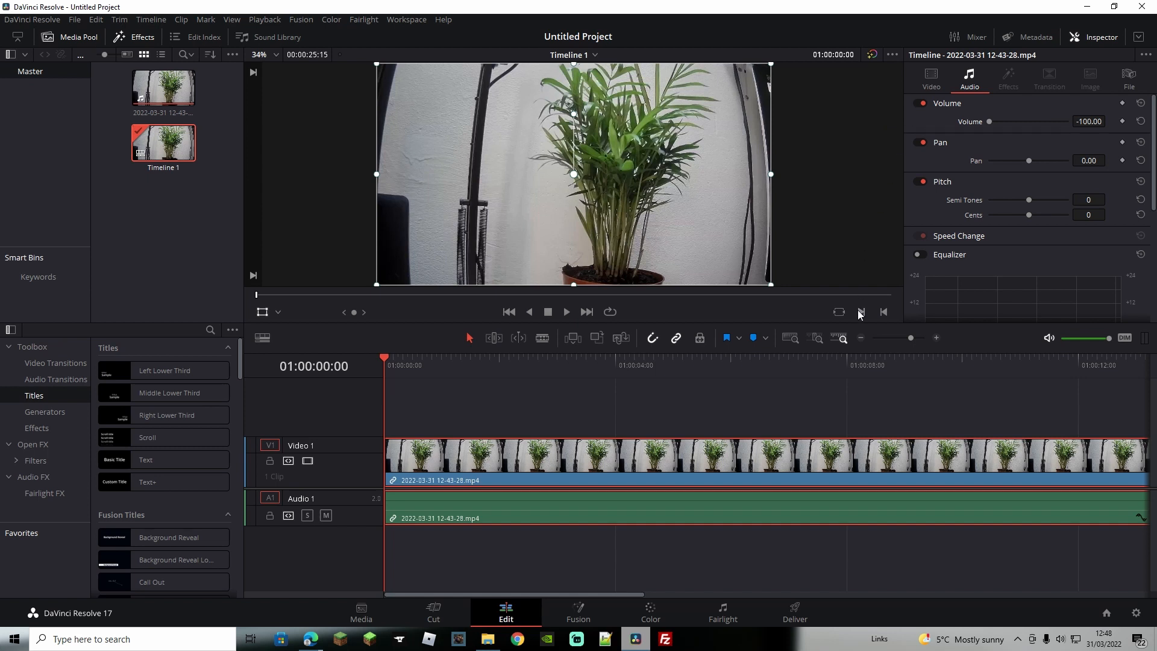
- Keyframe Zoom and Position from the start to Zoom 3.0, Position X 29 at the clip end, then preview
{"action": "left_click", "coordinate": [931, 77]}
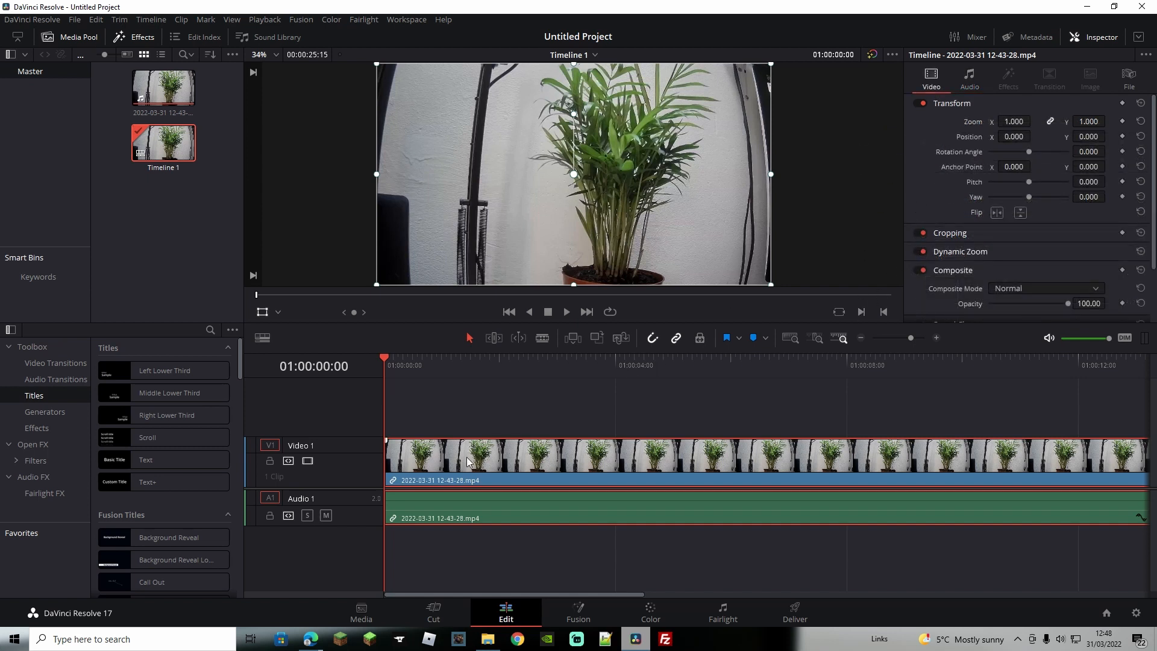
{"action": "mouse_move", "coordinate": [947, 299]}
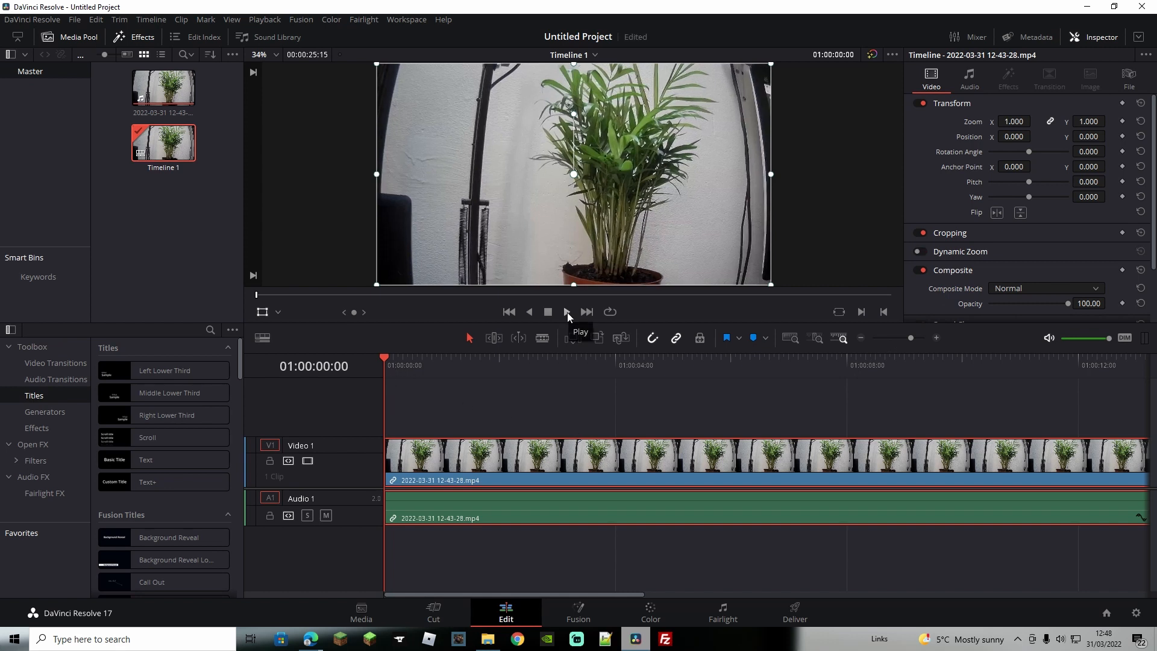
{"action": "left_click", "coordinate": [568, 311]}
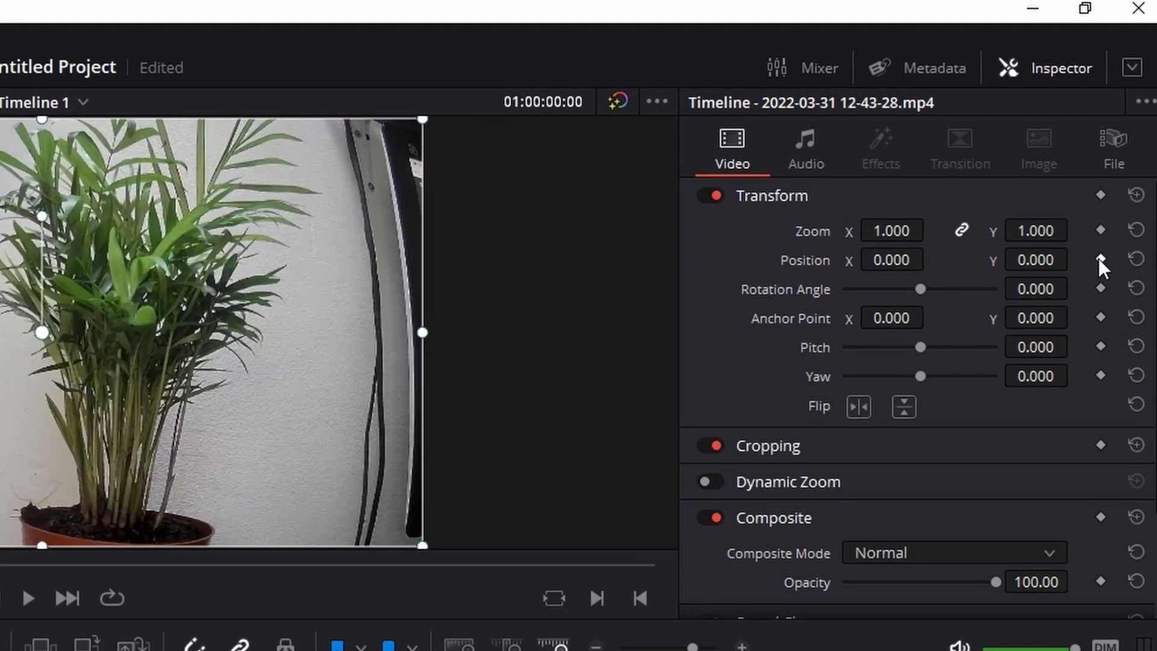
{"action": "mouse_move", "coordinate": [1104, 237]}
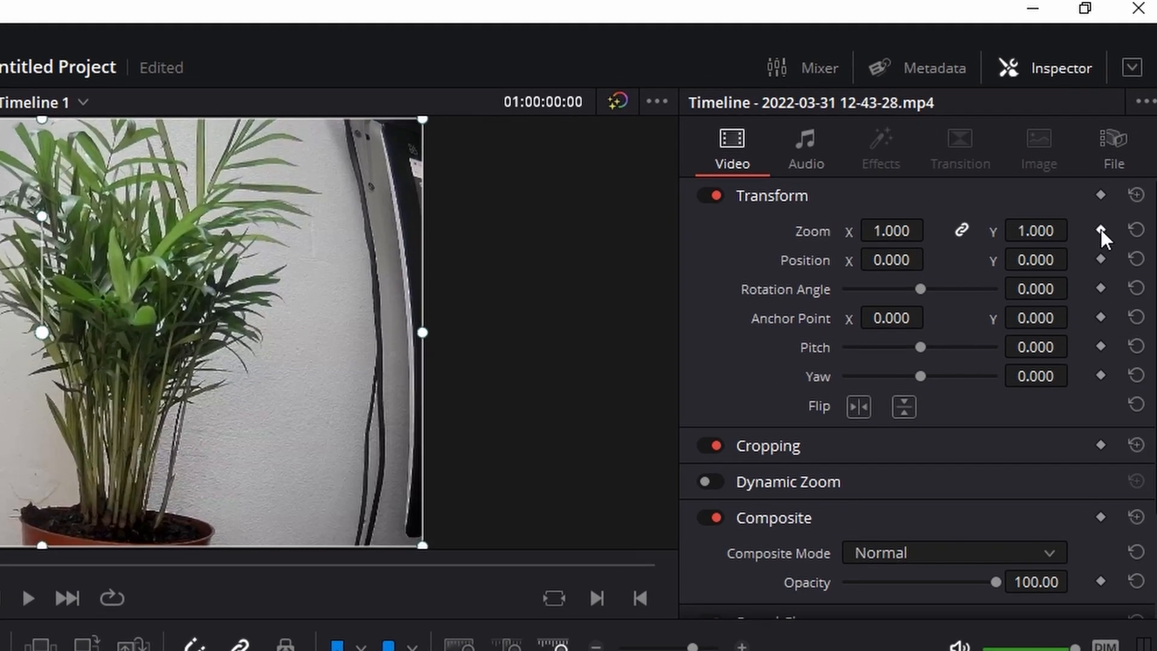
{"action": "left_click", "coordinate": [1100, 230]}
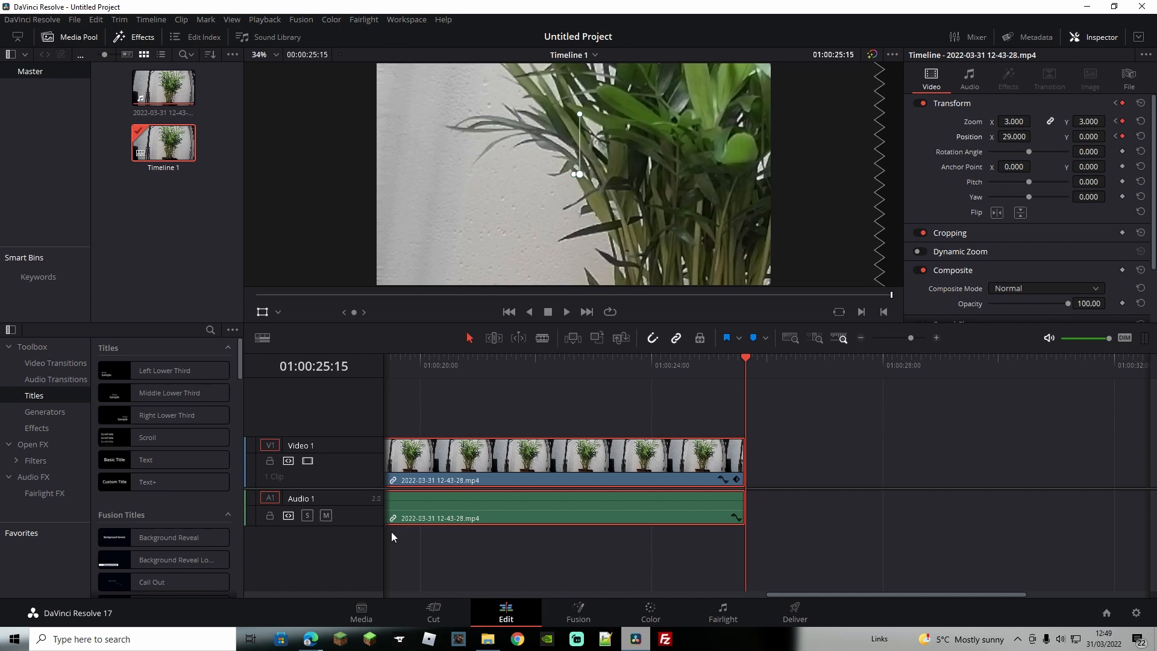
{"action": "left_click", "coordinate": [433, 613]}
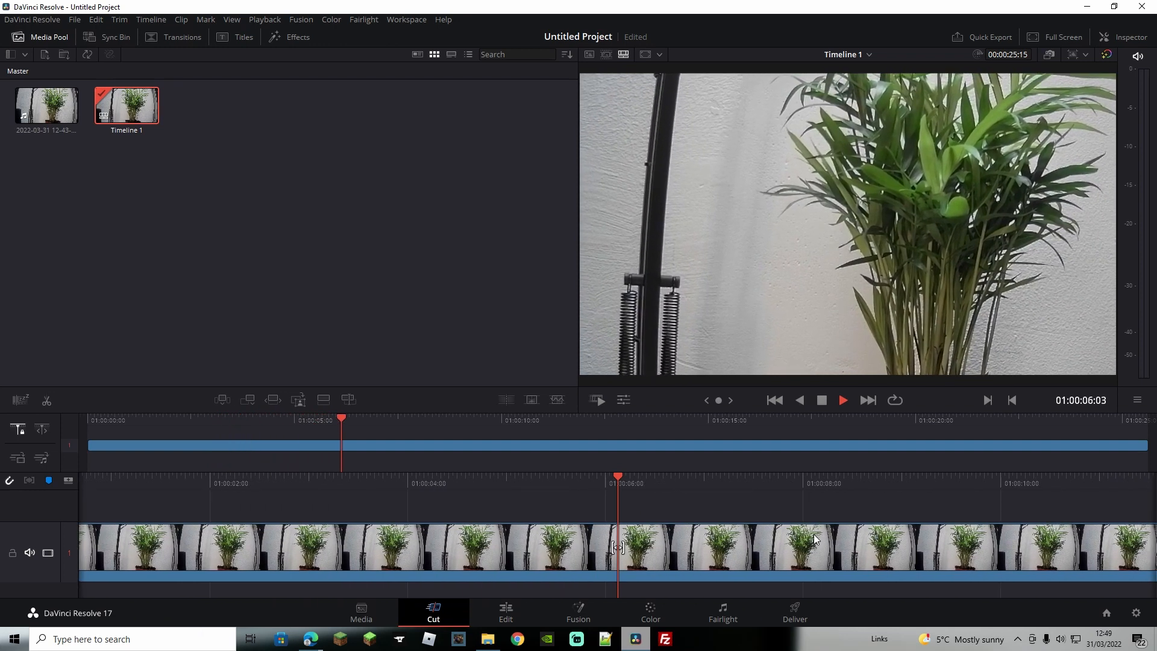
{"action": "left_click", "coordinate": [506, 610]}
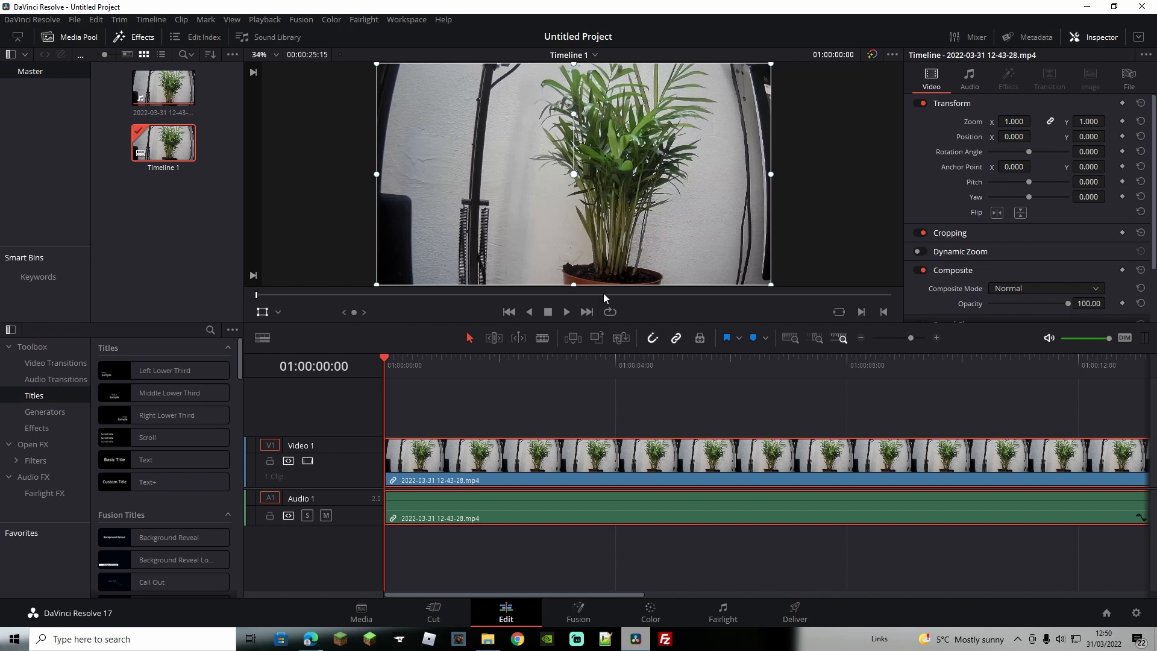
{"action": "mouse_move", "coordinate": [849, 323]}
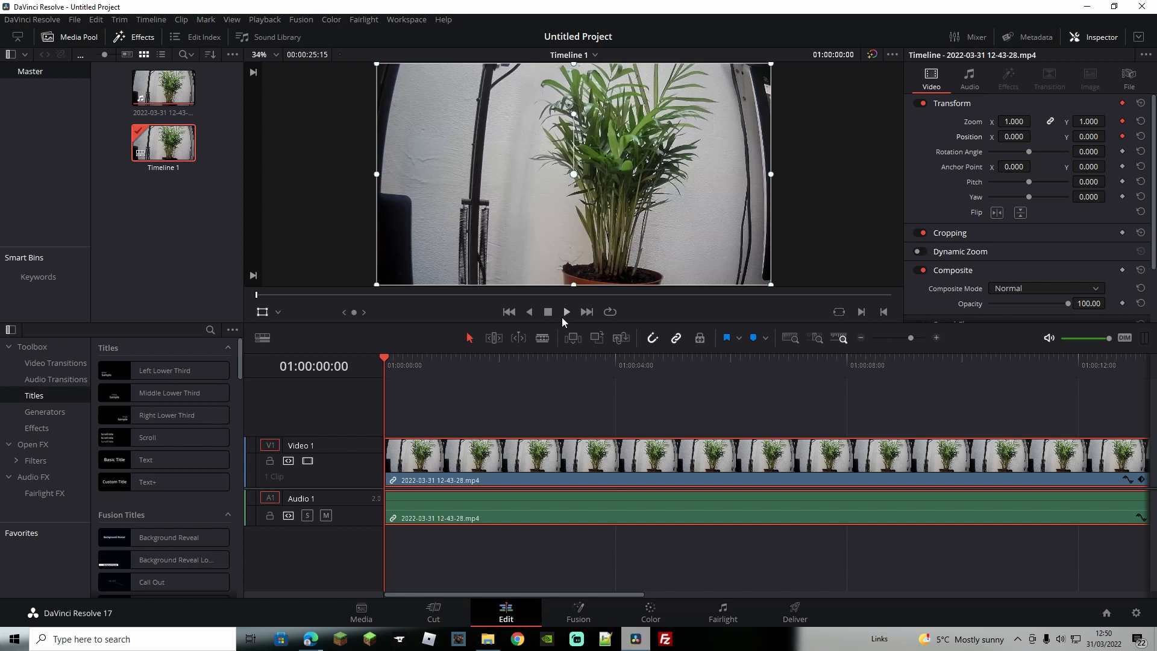
- At 01:00:10:17 set Zoom 1.54 with Position X -261, Y 259 framing the pot, and play it back
{"action": "left_click", "coordinate": [520, 364]}
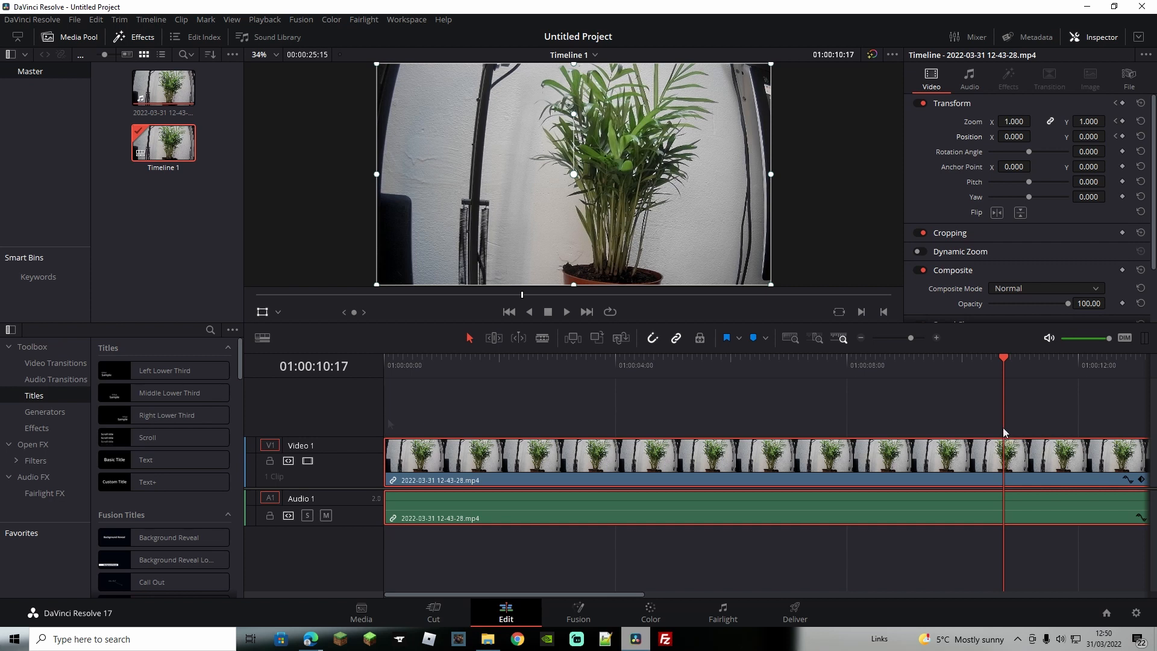
{"action": "mouse_move", "coordinate": [1049, 263]}
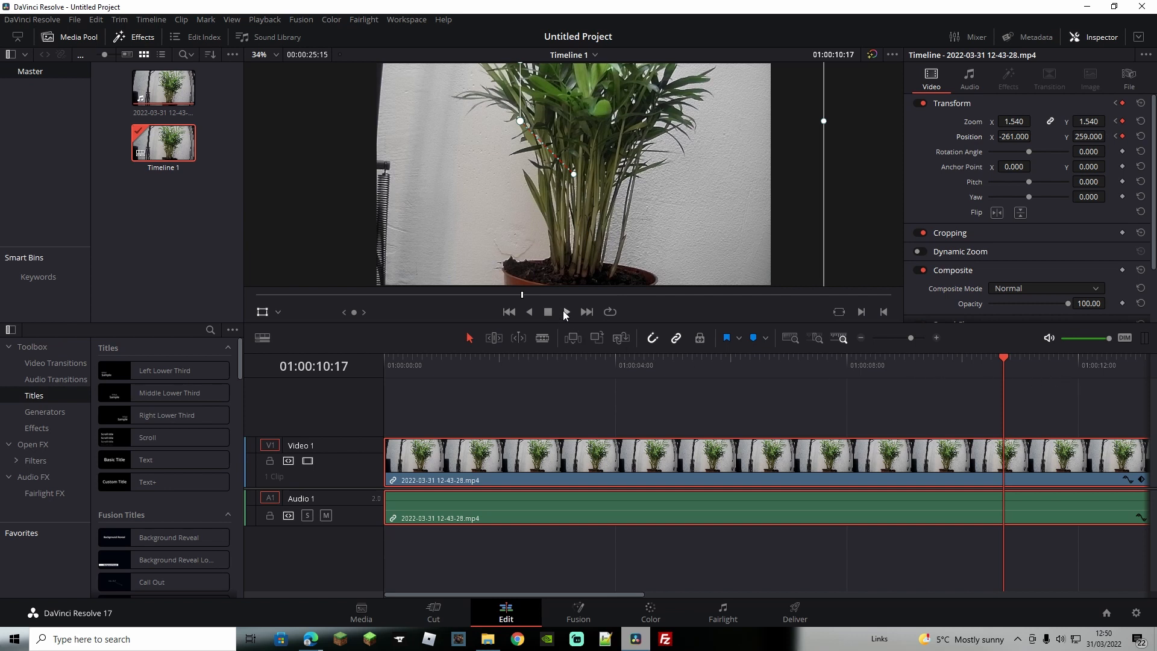
{"action": "left_click", "coordinate": [548, 311]}
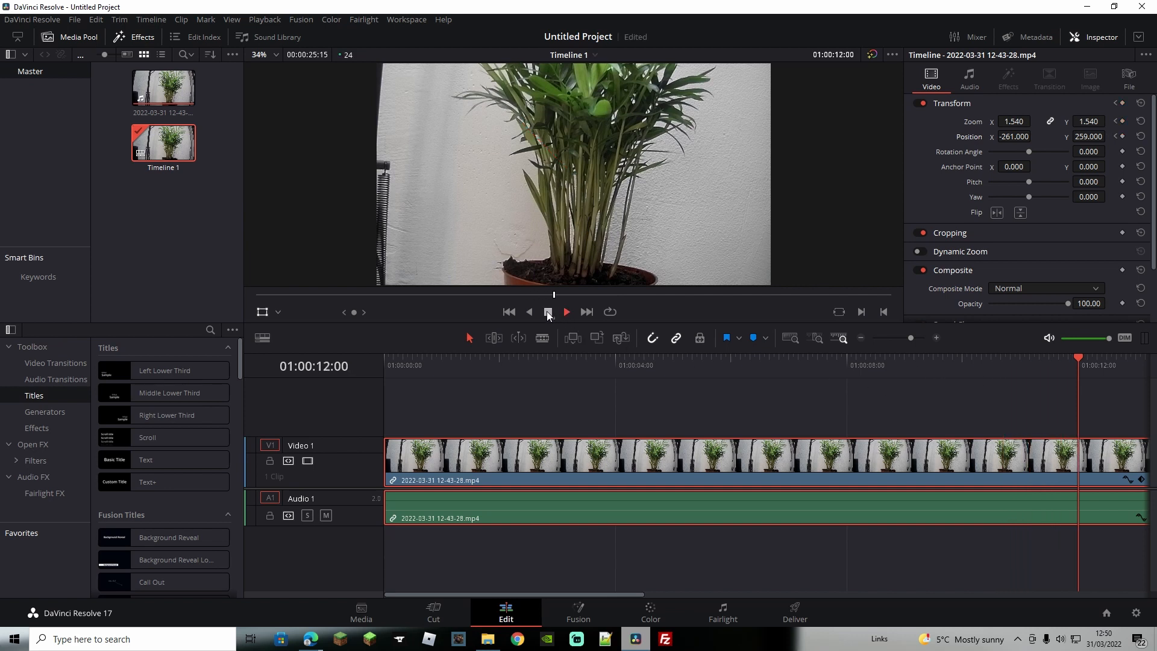
- At the clip end set Position Y -265 to pan up to the leaves, then preview on the Cut page
{"action": "left_click", "coordinate": [547, 312]}
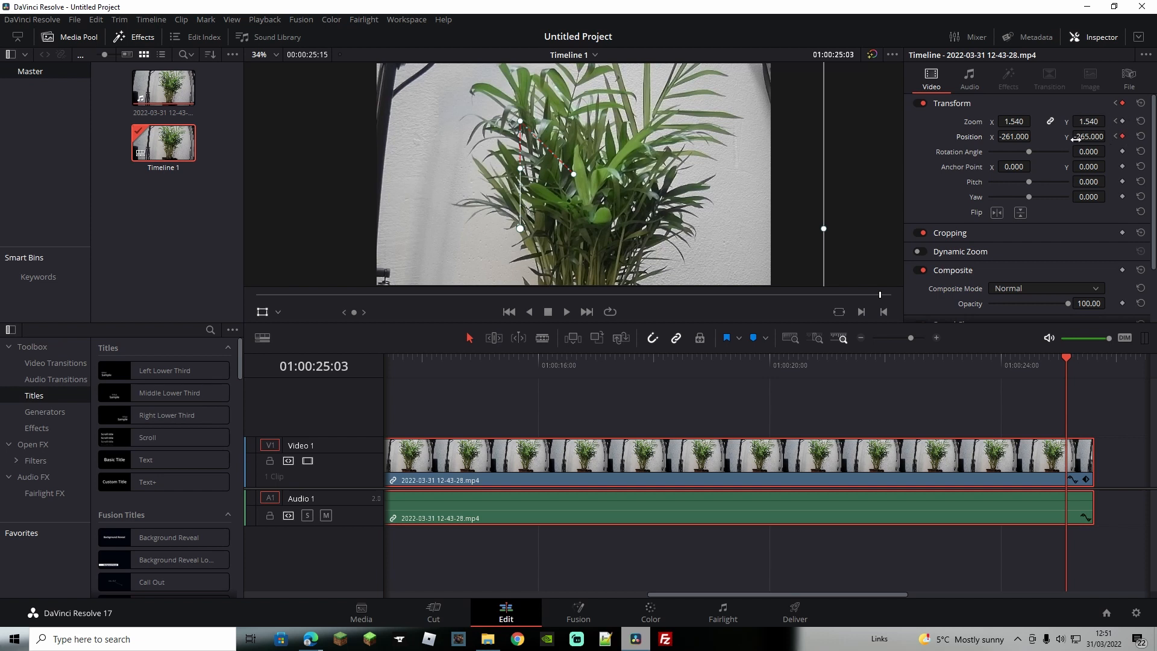
{"action": "mouse_move", "coordinate": [544, 151]}
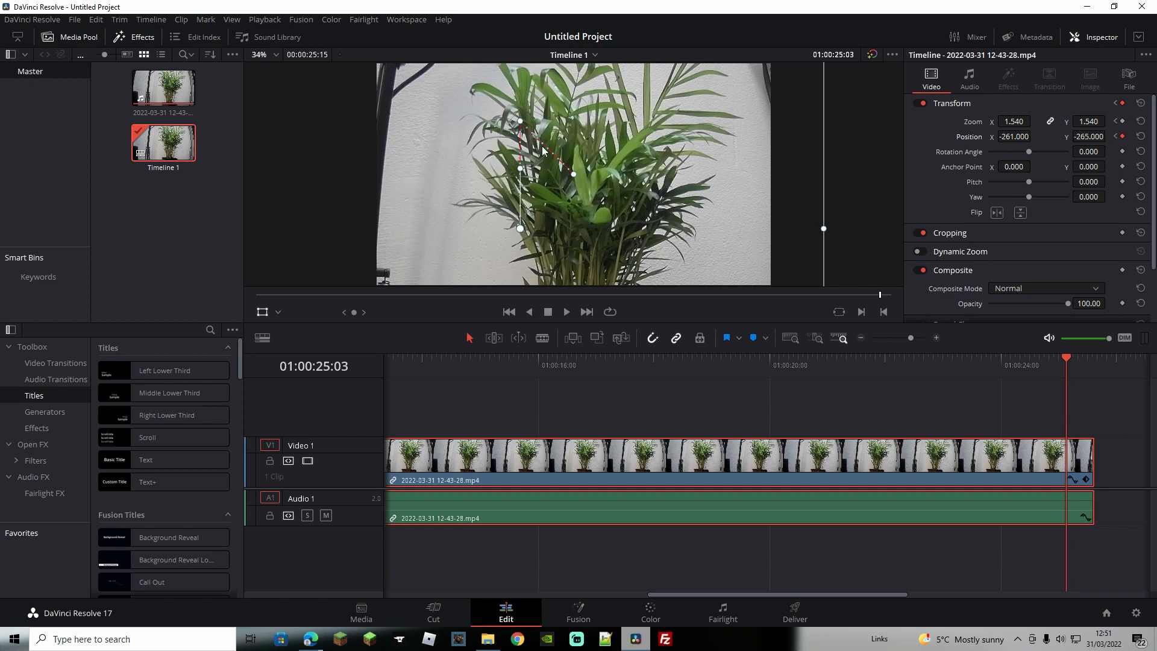
{"action": "left_click", "coordinate": [432, 608]}
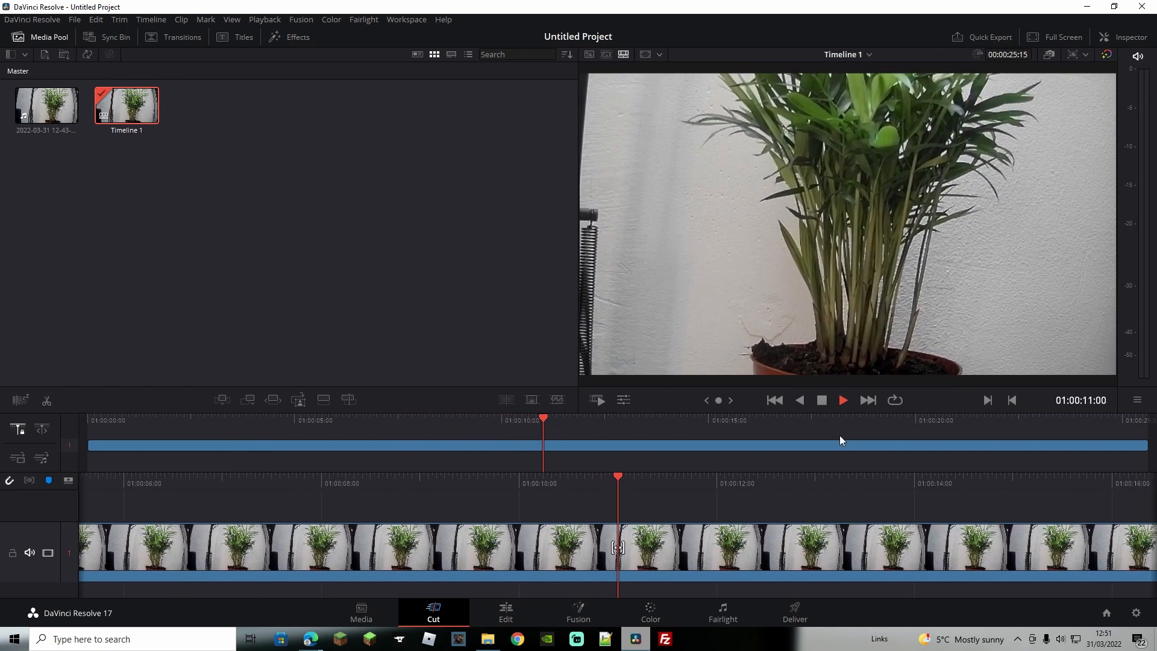
{"action": "left_click", "coordinate": [506, 612]}
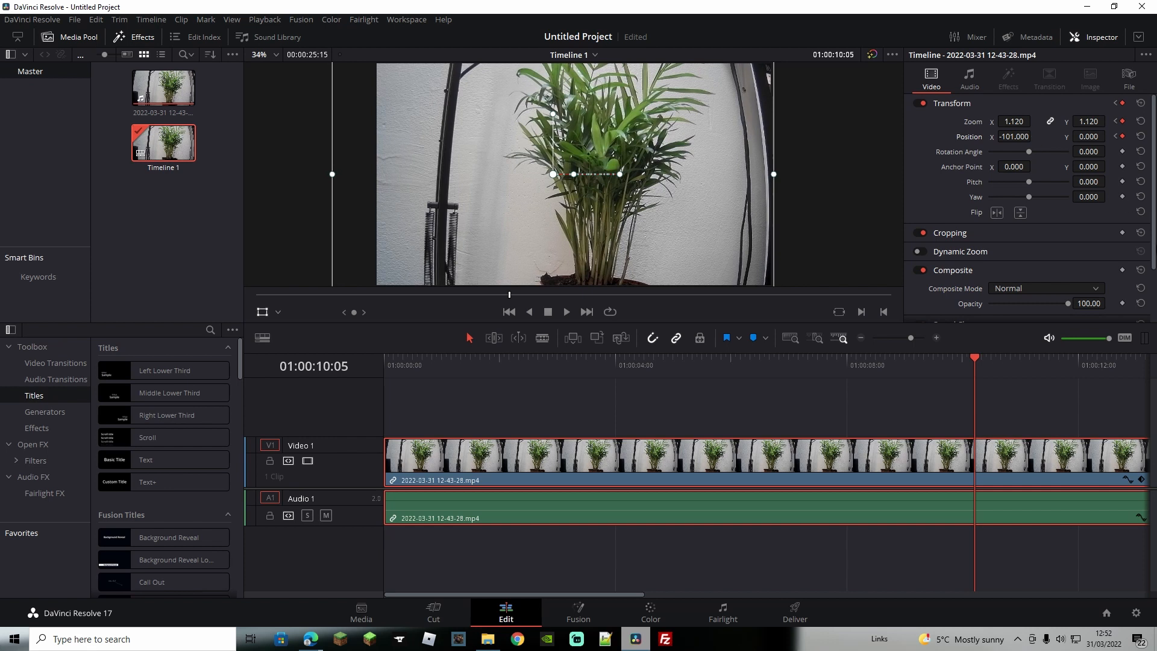
- Set Zoom 1.12 / X -101 at 10:05 and Zoom 2.57 / Position -419, -559 at 21:20, then preview
{"action": "left_click", "coordinate": [1067, 365]}
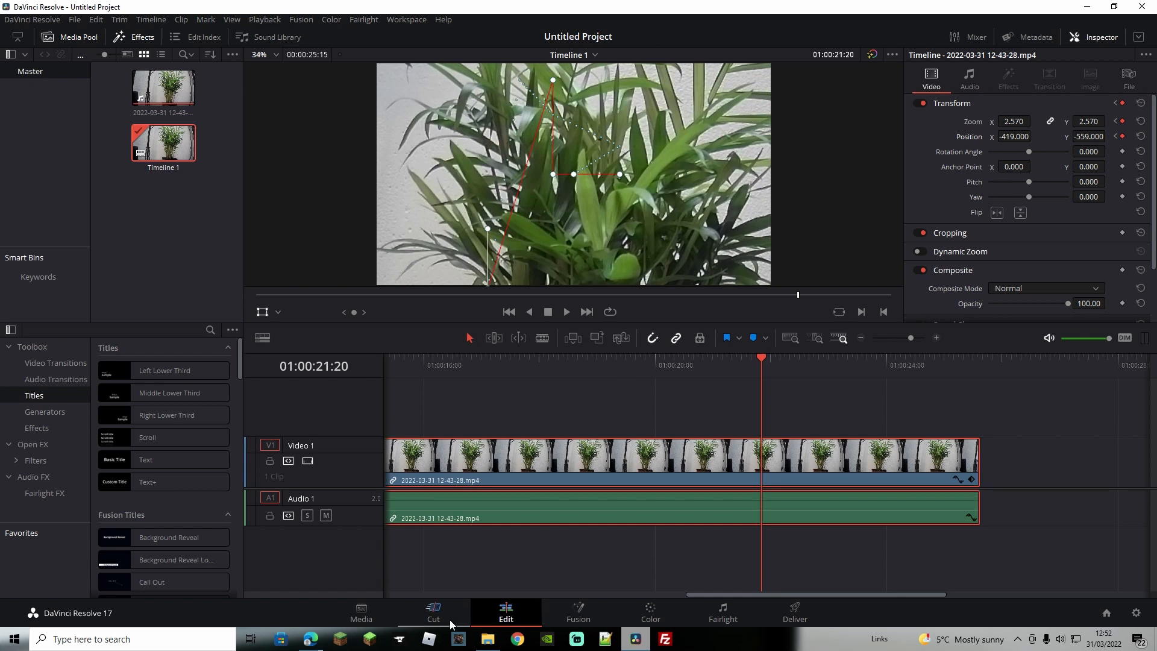
{"action": "left_click", "coordinate": [433, 607]}
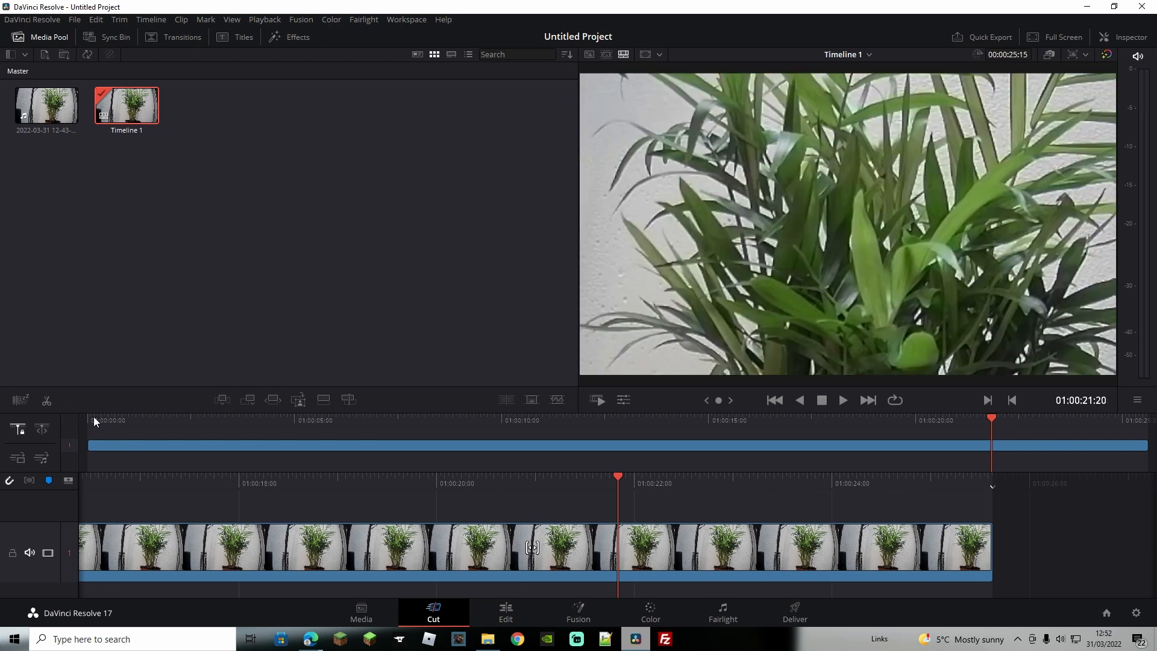